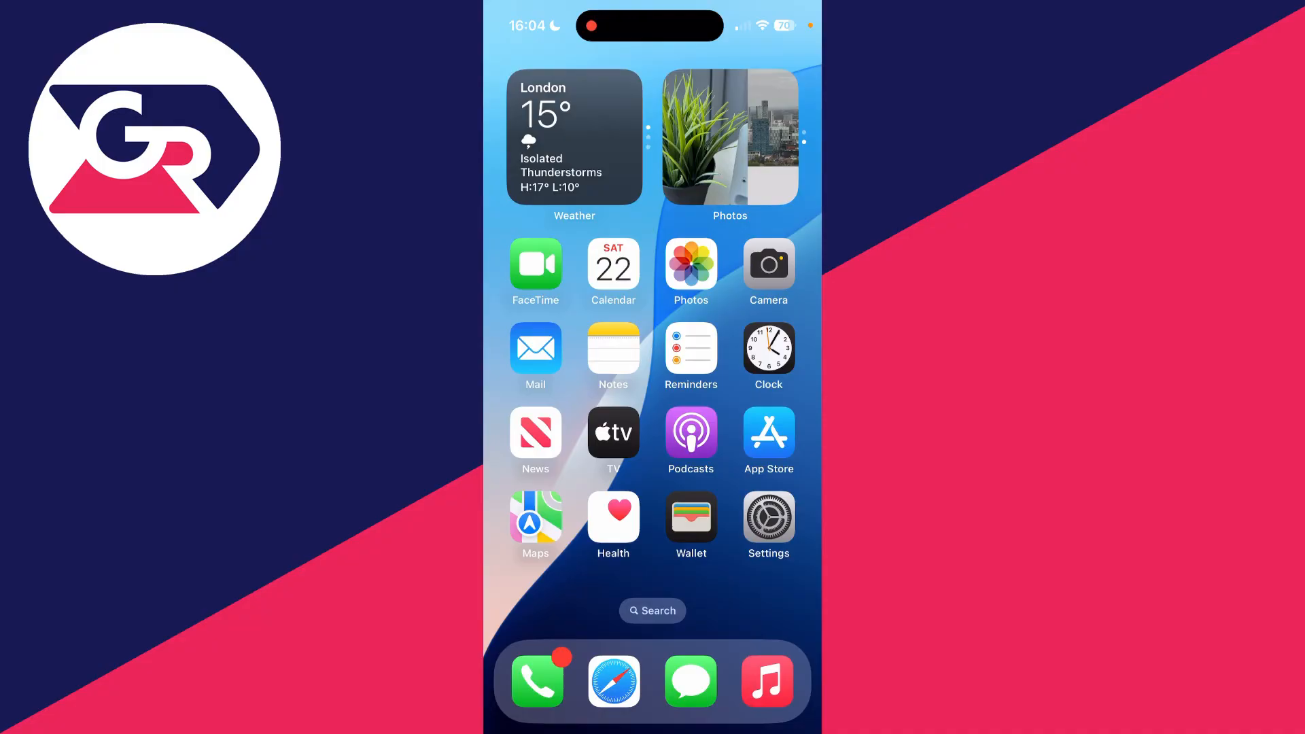
- Reach the Apple Account page, which lists iCloud with 5 GB of storage
left_click(767, 516)
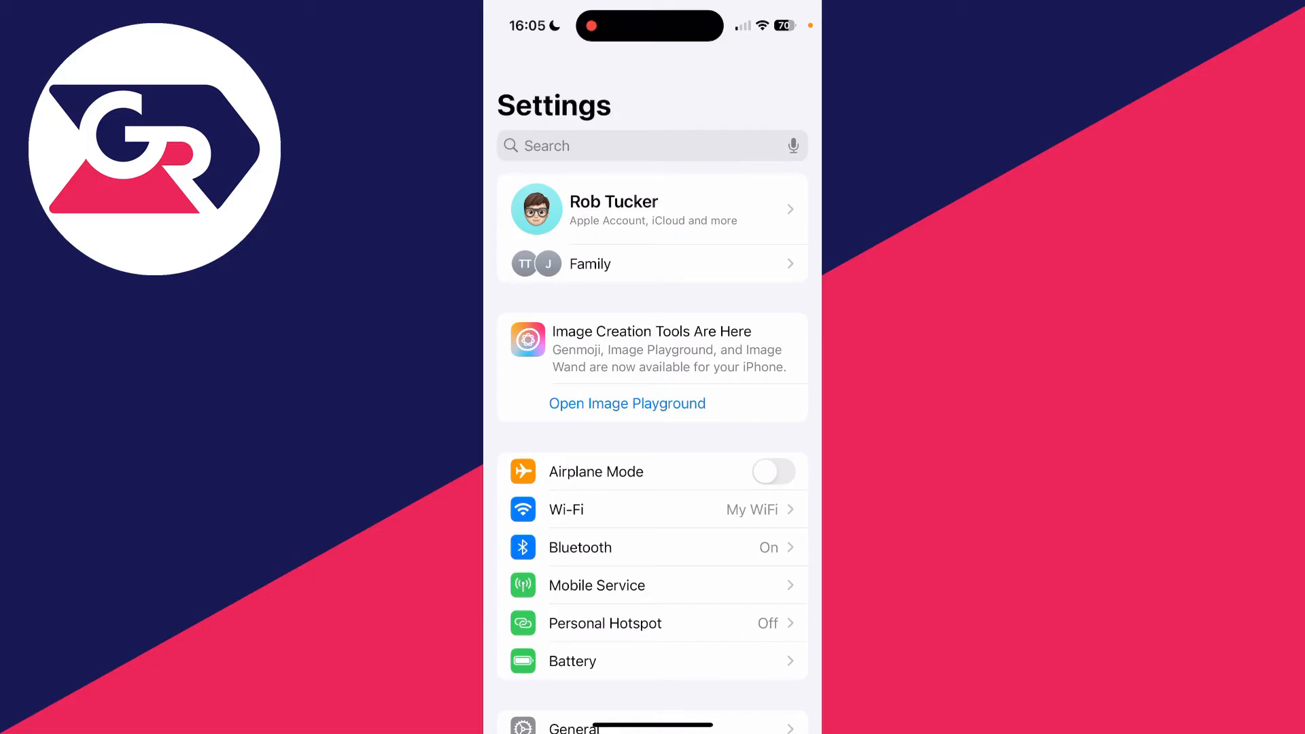
left_click(651, 208)
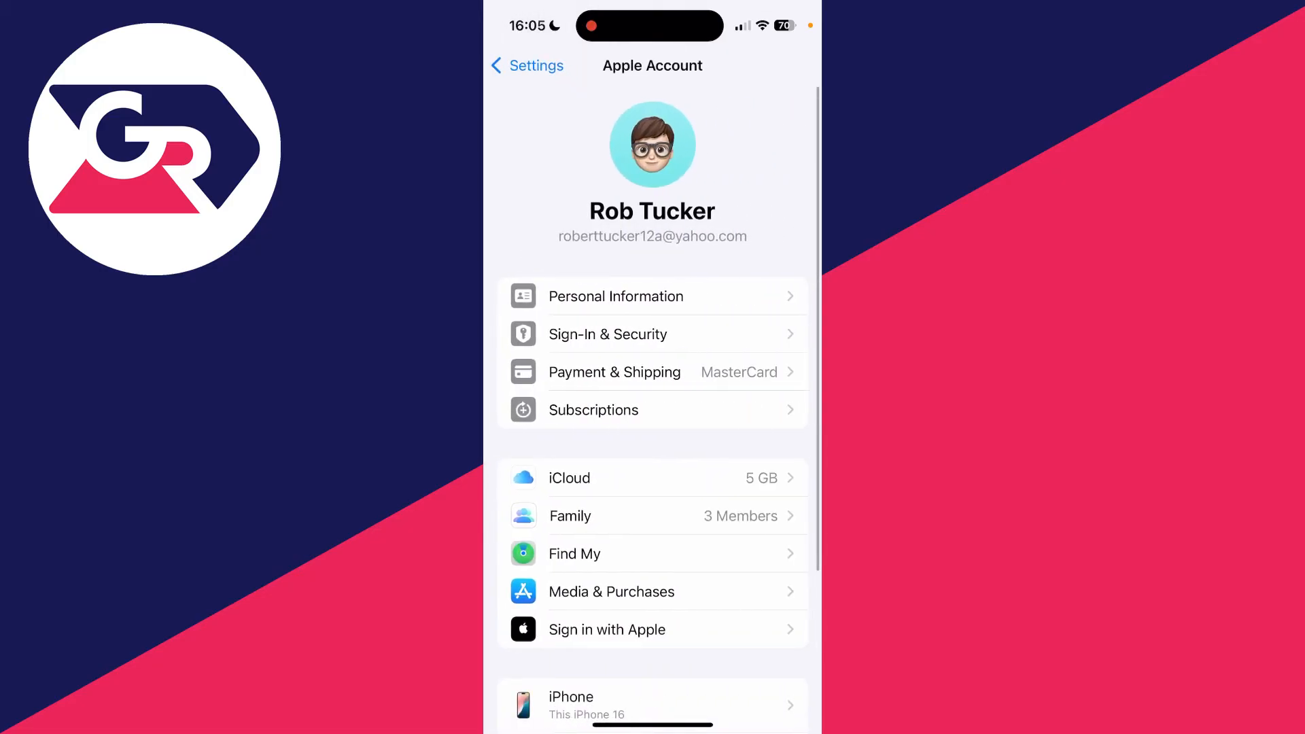